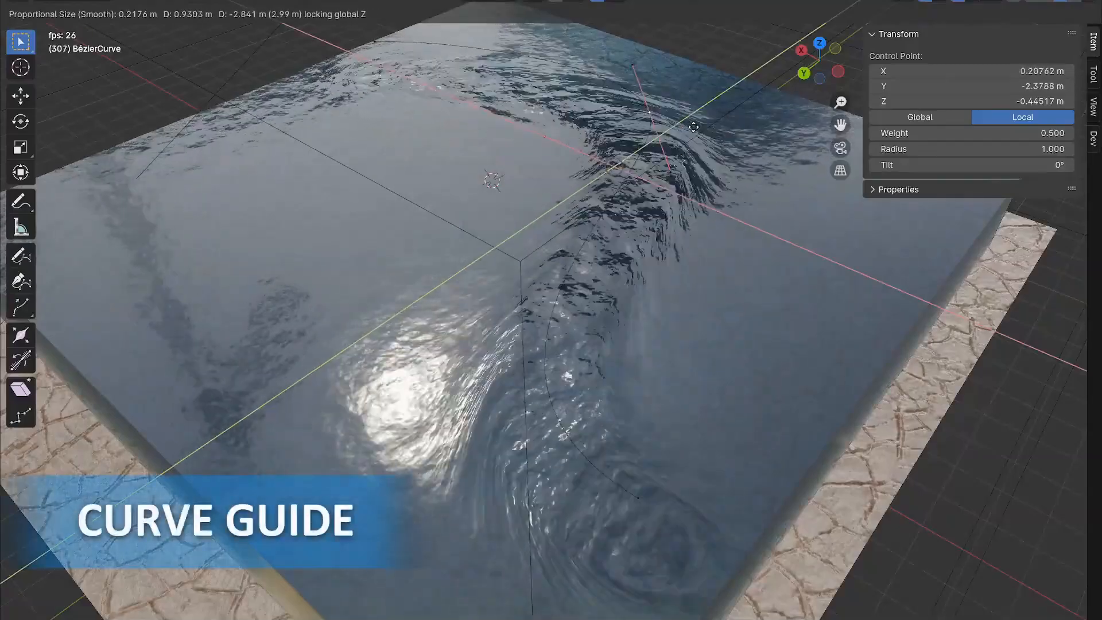
- Move the Bézier curve guide point that steers the water flow
key("s")
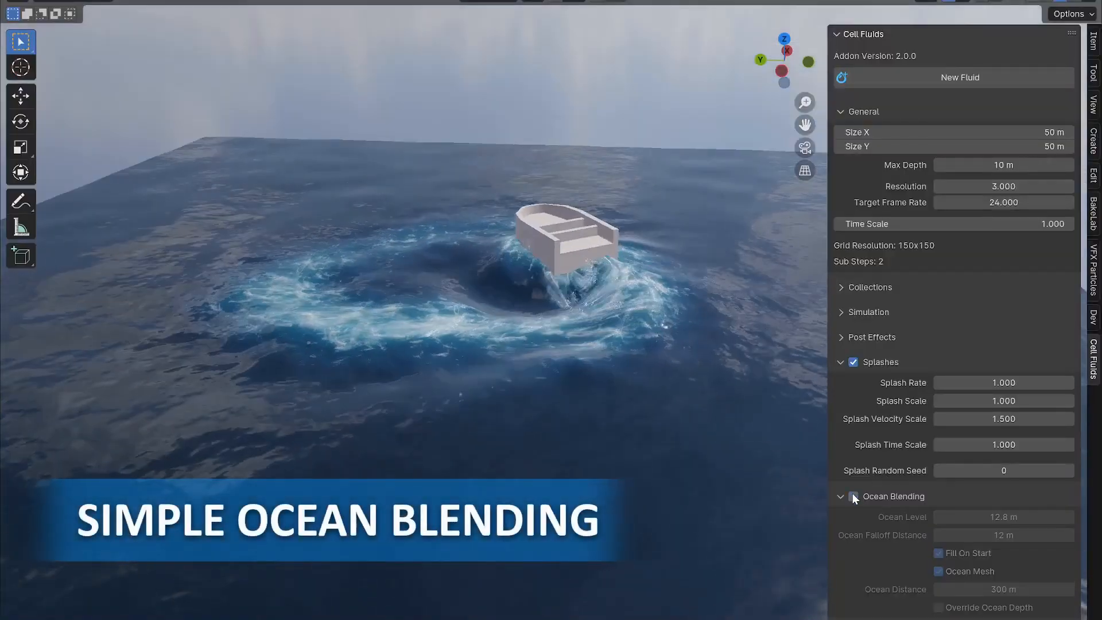
- Tick Ocean Blending so the fluid around the boat blends into the wider ocean
left_click(853, 496)
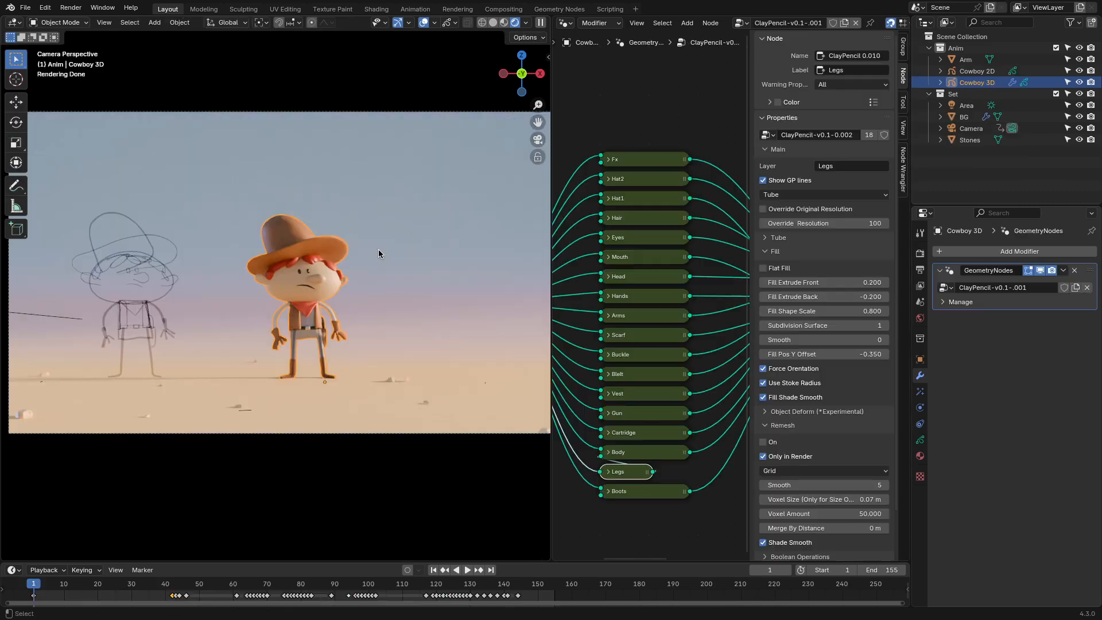
- Switch to the To Start scene with the red grease-pencil shapes in Draw Mode
left_click(466, 571)
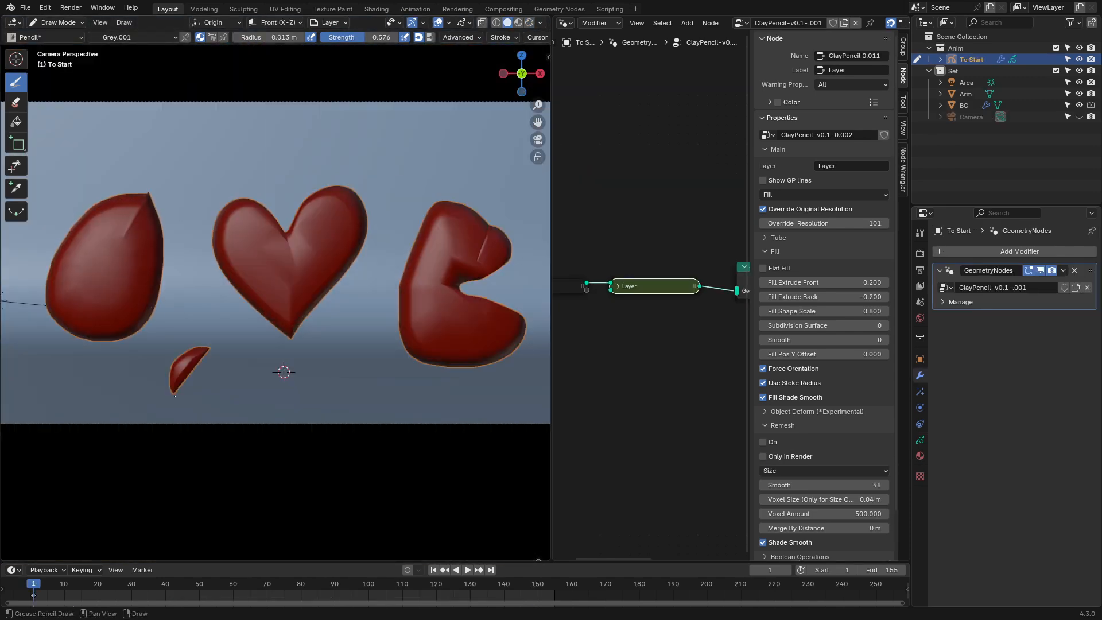
- Set the ClayPencil node mode to Fill with shape scale 0.9 and Remesh On
left_click(822, 195)
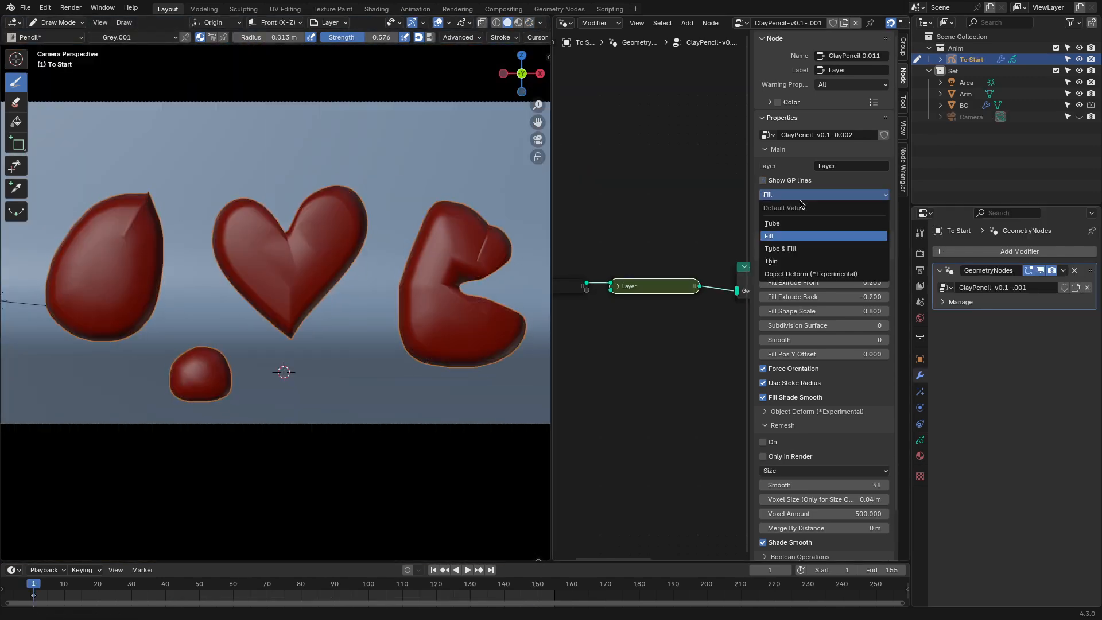
left_click(810, 274)
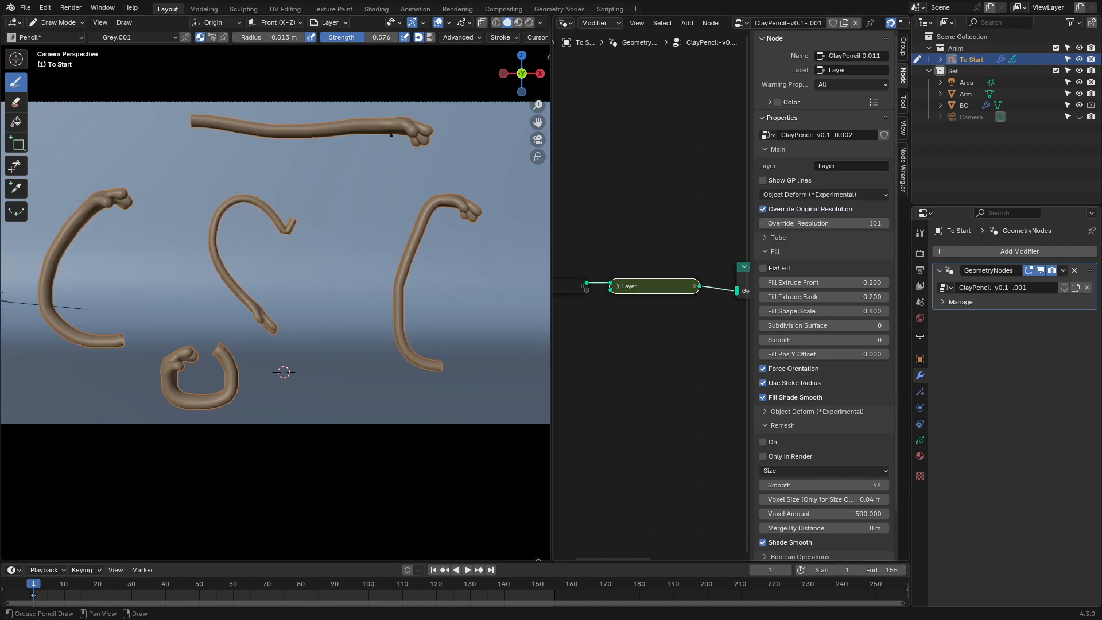
left_click(822, 195)
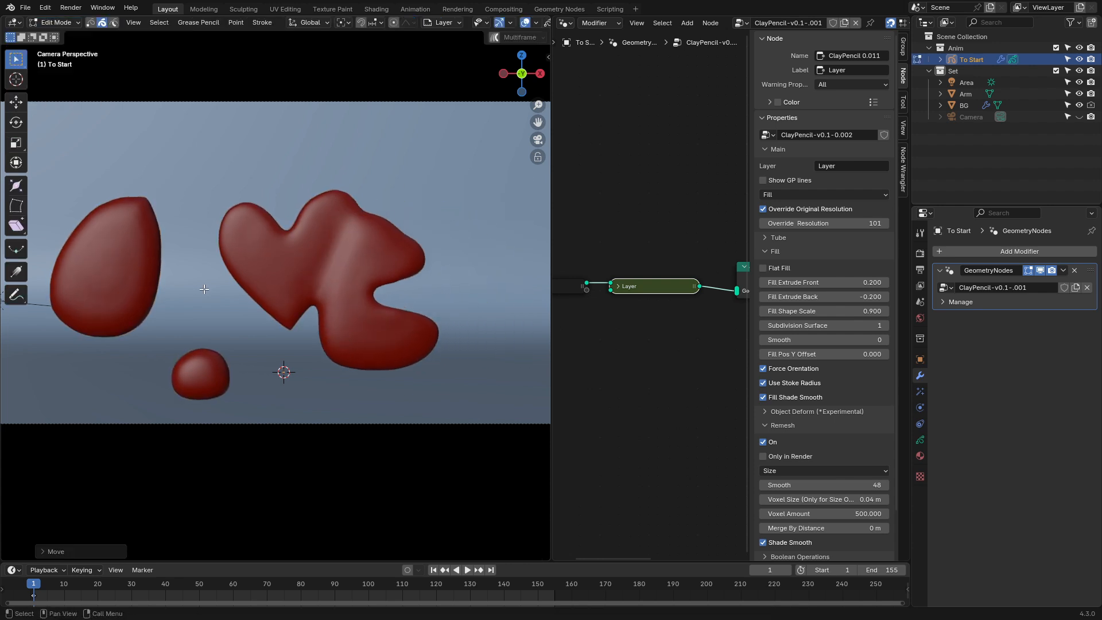
- Move the selected strokes together so the remesh fuses them into one blob
left_click(762, 180)
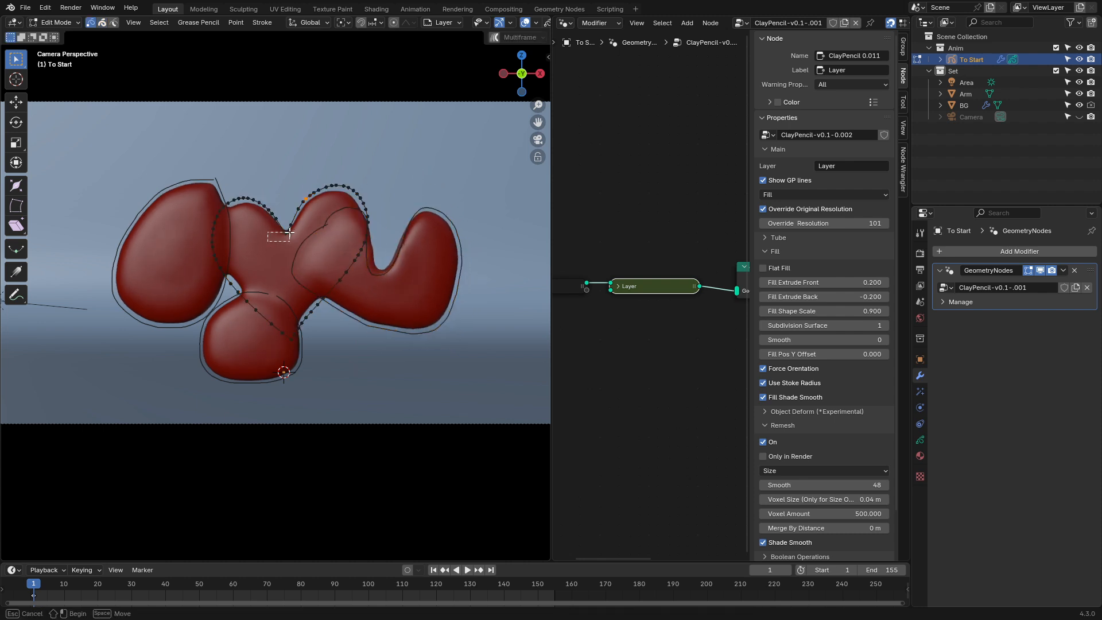
left_click(57, 22)
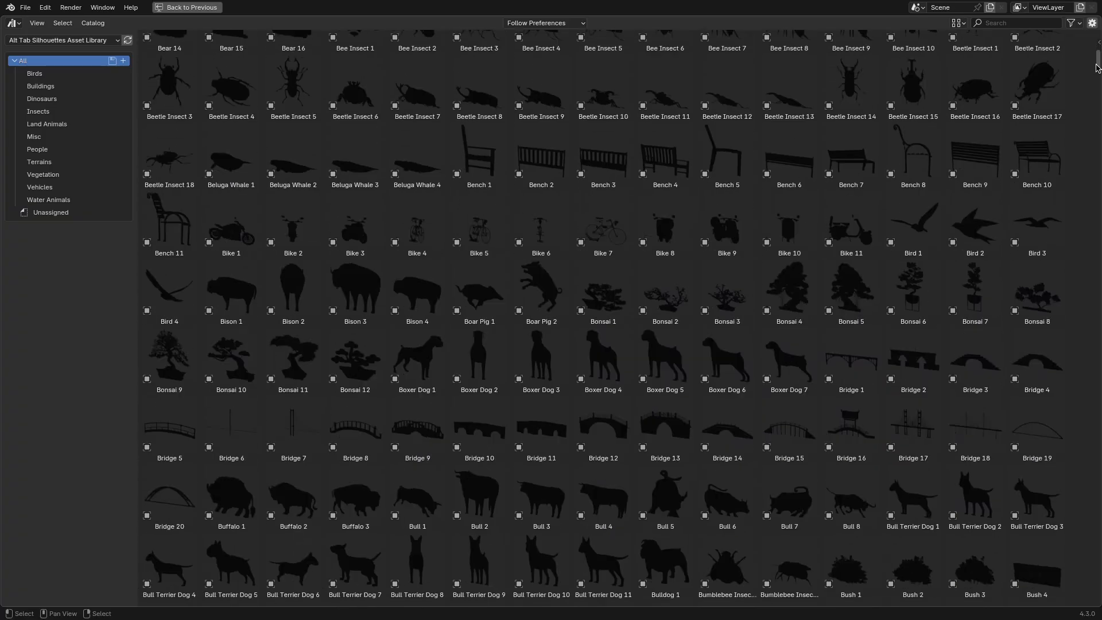
- Scroll through the full Alt Tab Silhouettes library of animals, benches, bikes and bonsai
scroll("down", 3)
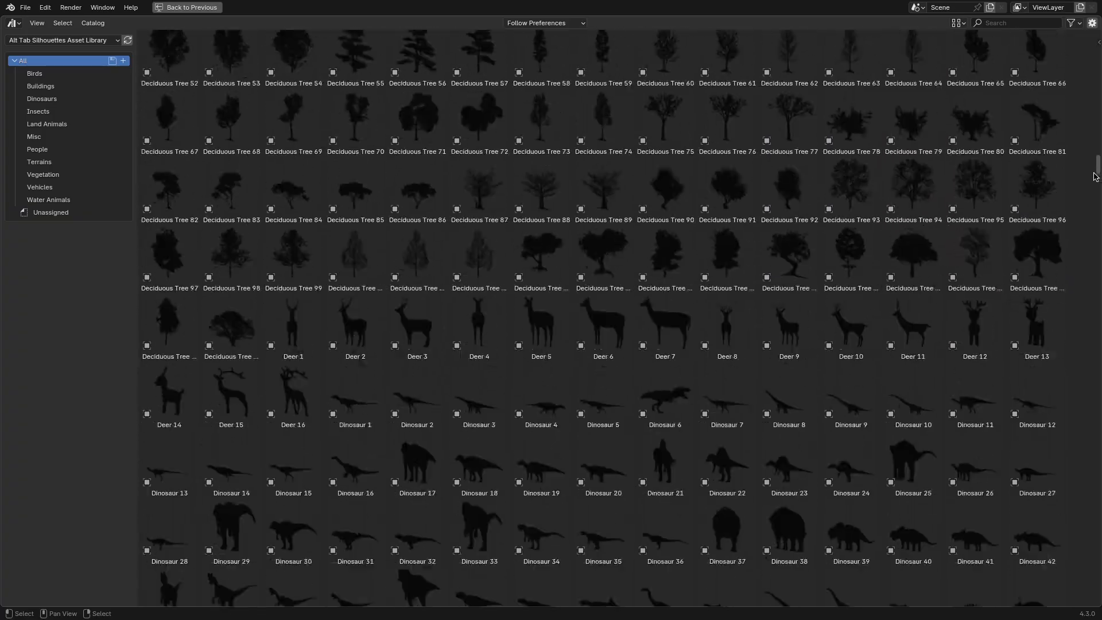
scroll("down", 3)
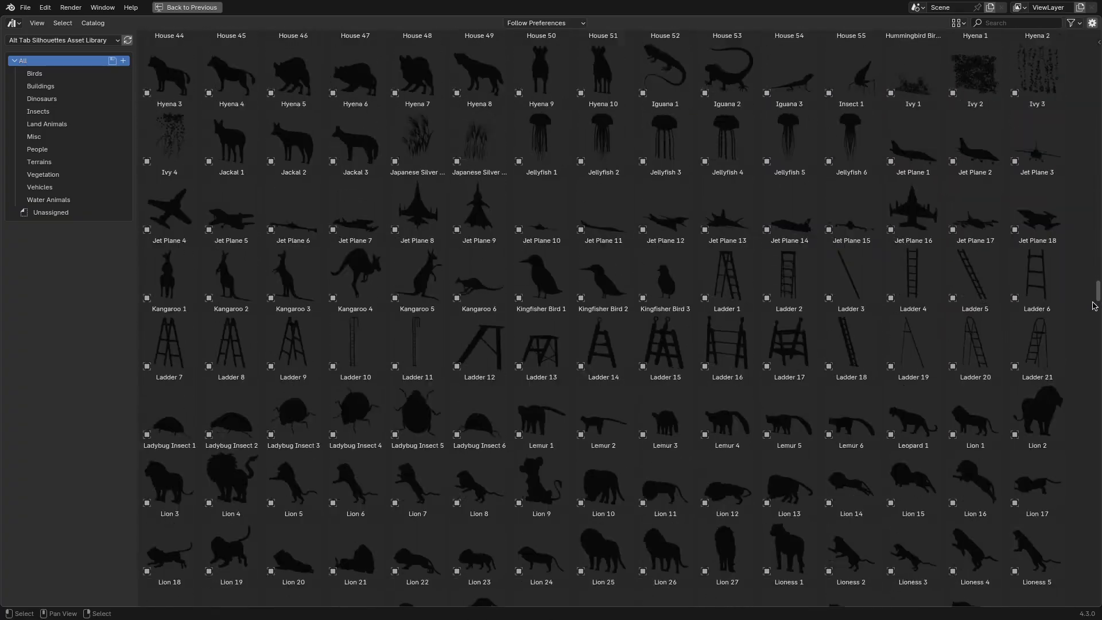
scroll("down", 3)
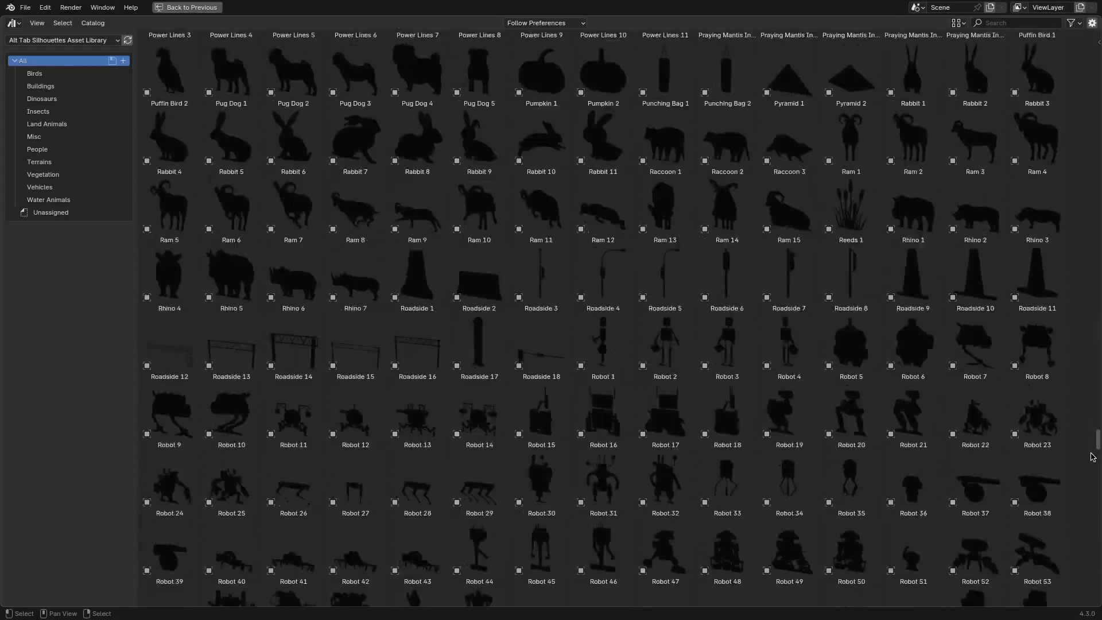
scroll("down", 3)
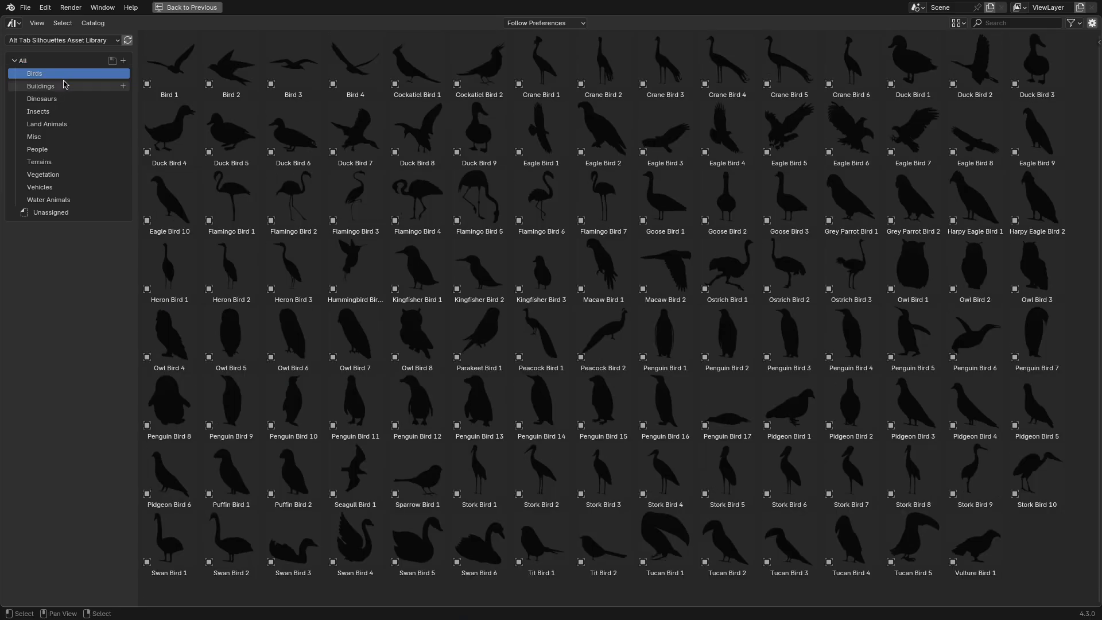
- Browse the Insects, People and Terrains silhouette catalogs
left_click(38, 111)
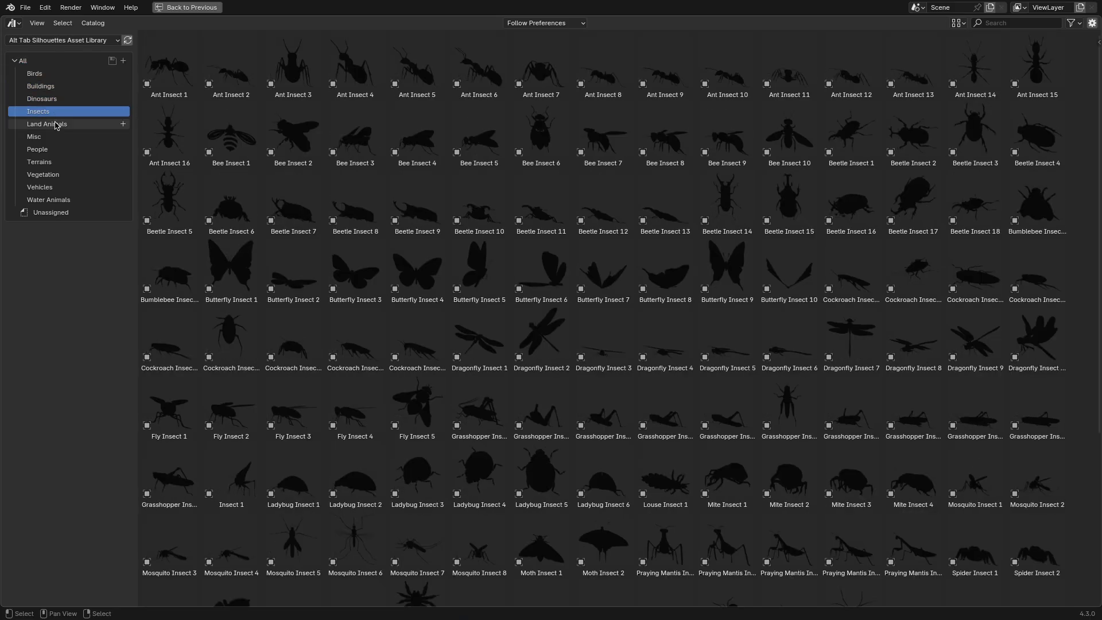
left_click(37, 149)
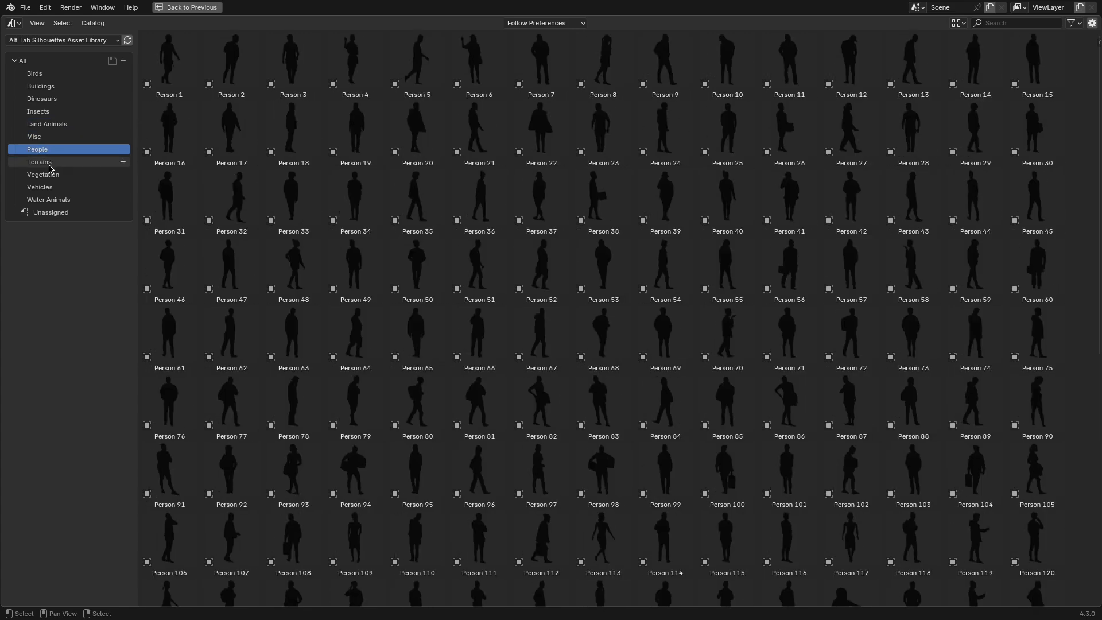
left_click(49, 200)
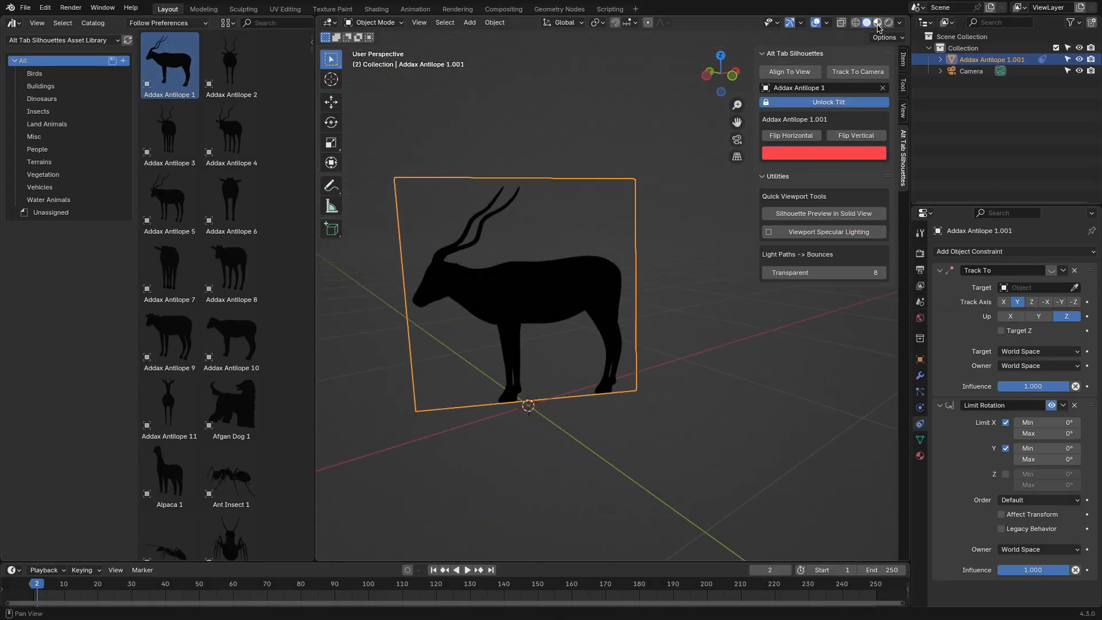
- Place Addax Antilope 6 beside the first antelope and set it to Track To Camera
left_click(856, 72)
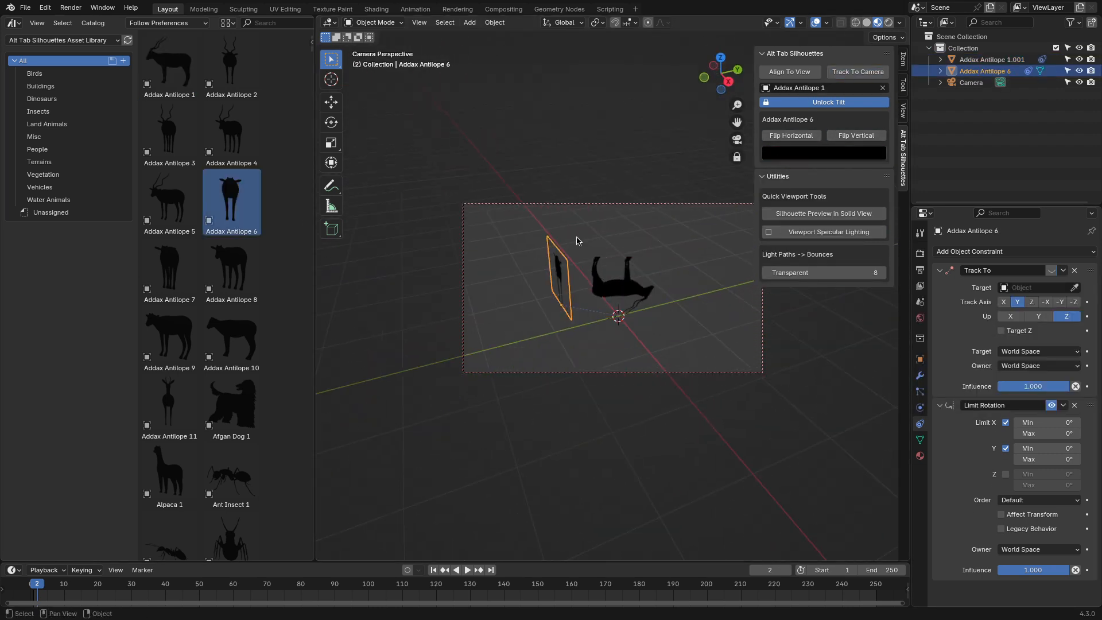
left_click(822, 152)
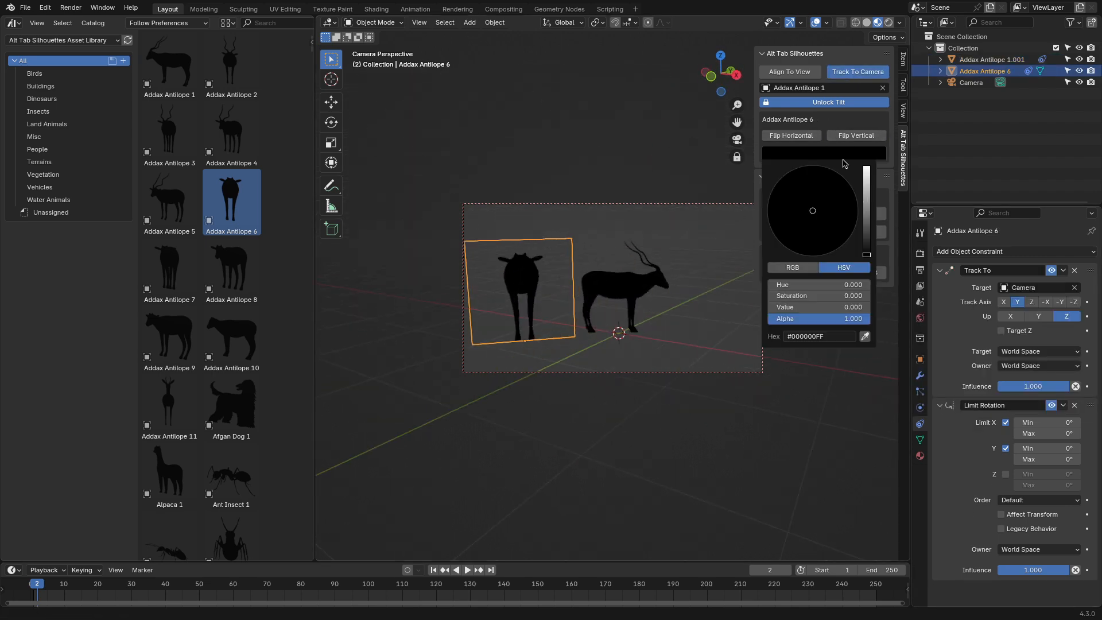